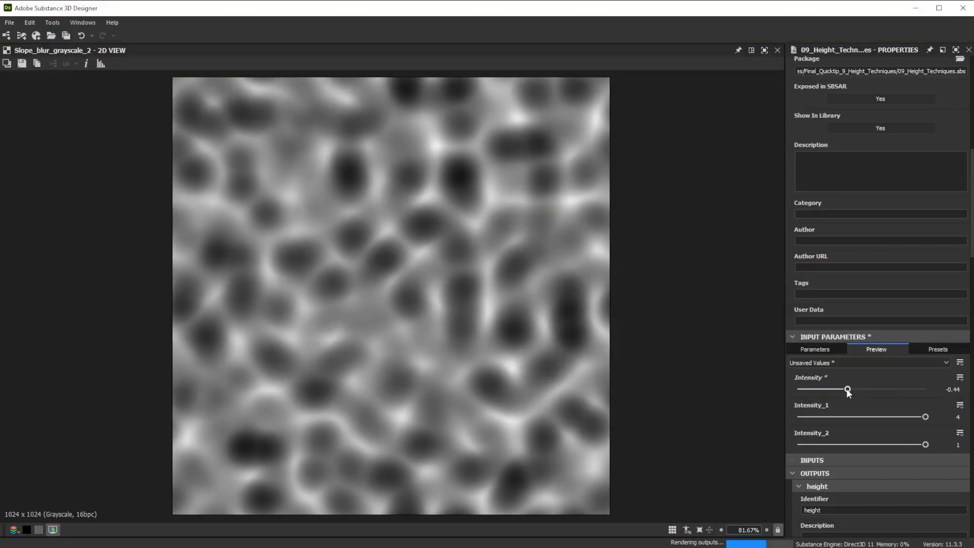
# - Nudge the slope blur intensity, then lower the warp intensity so the tile grid stays clean
pyautogui.moveTo(847, 389); pyautogui.dragTo(858, 389)
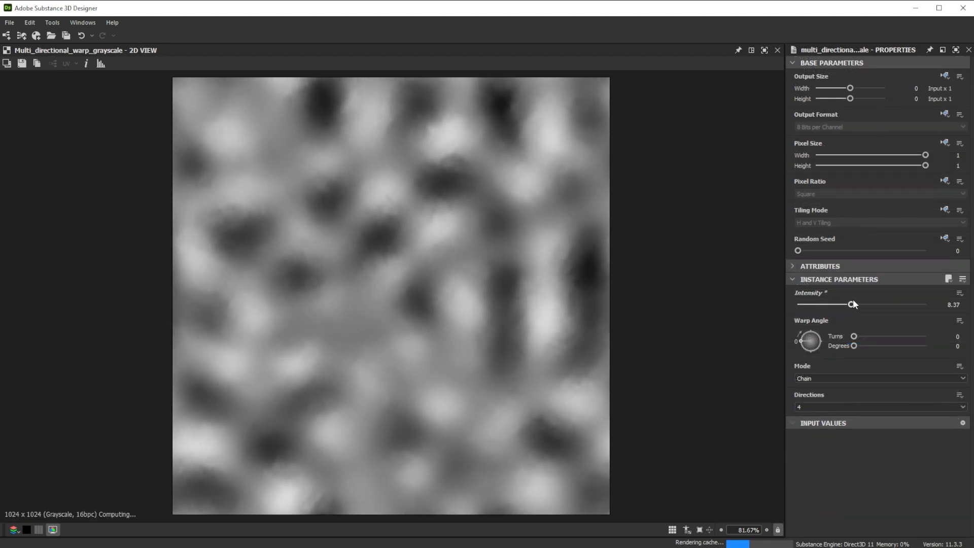
pyautogui.moveTo(855, 304); pyautogui.dragTo(804, 306)
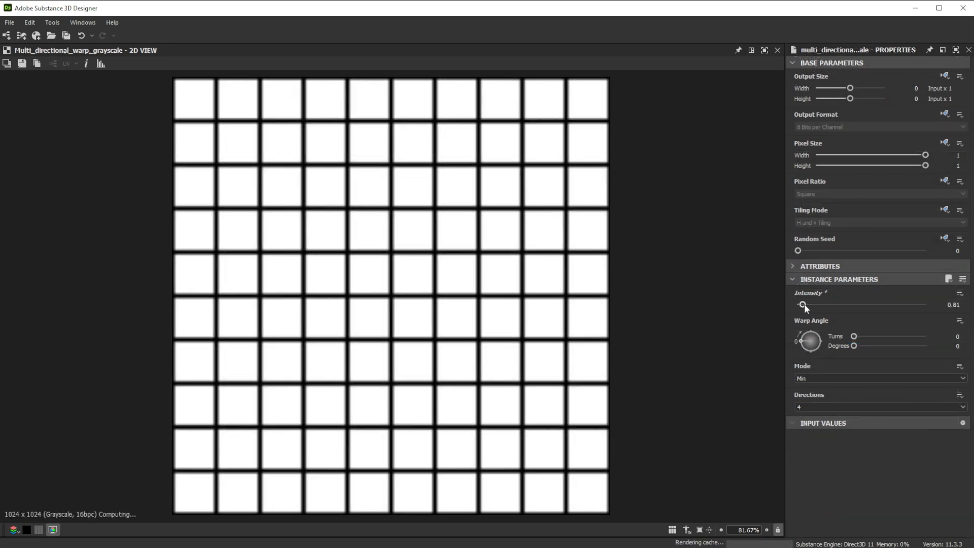
pyautogui.moveTo(805, 305); pyautogui.dragTo(828, 305)
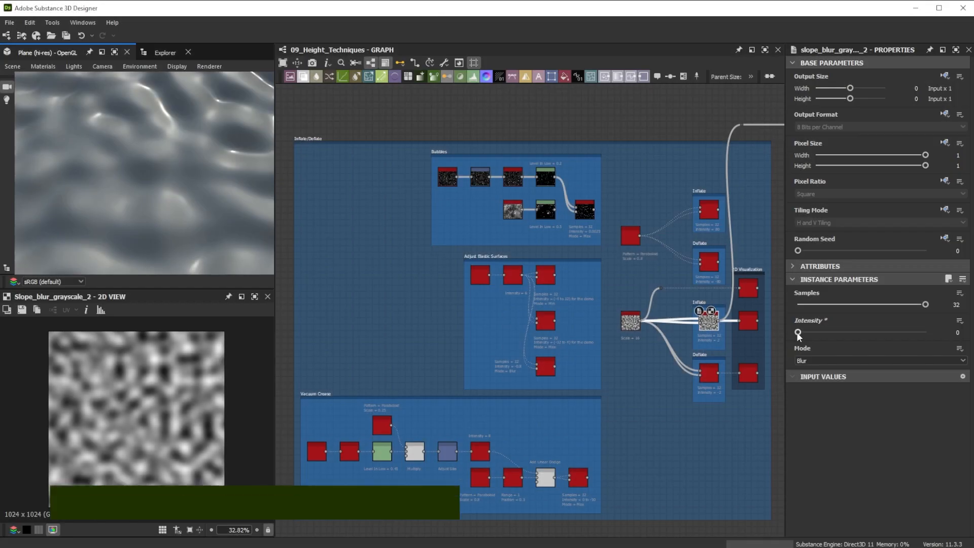
# - Raise and reset the slope blur intensity to inflate the bubble shapes
pyautogui.moveTo(798, 334); pyautogui.dragTo(808, 334)
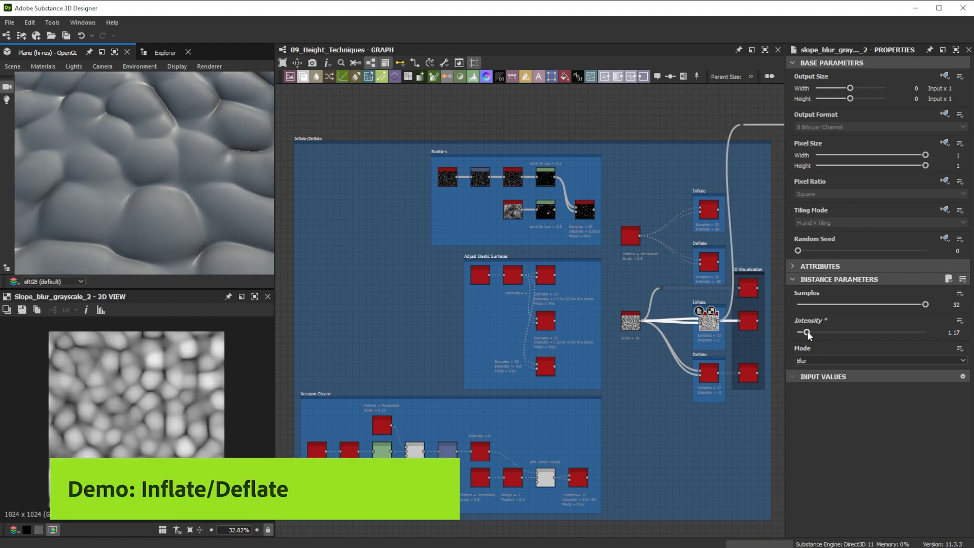
pyautogui.moveTo(809, 334); pyautogui.dragTo(799, 333)
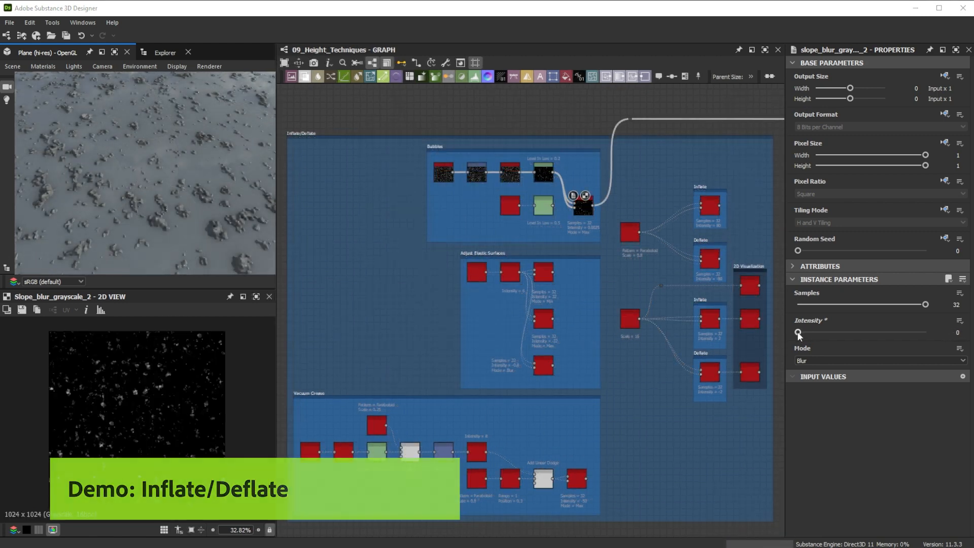
pyautogui.moveTo(800, 332); pyautogui.dragTo(809, 332)
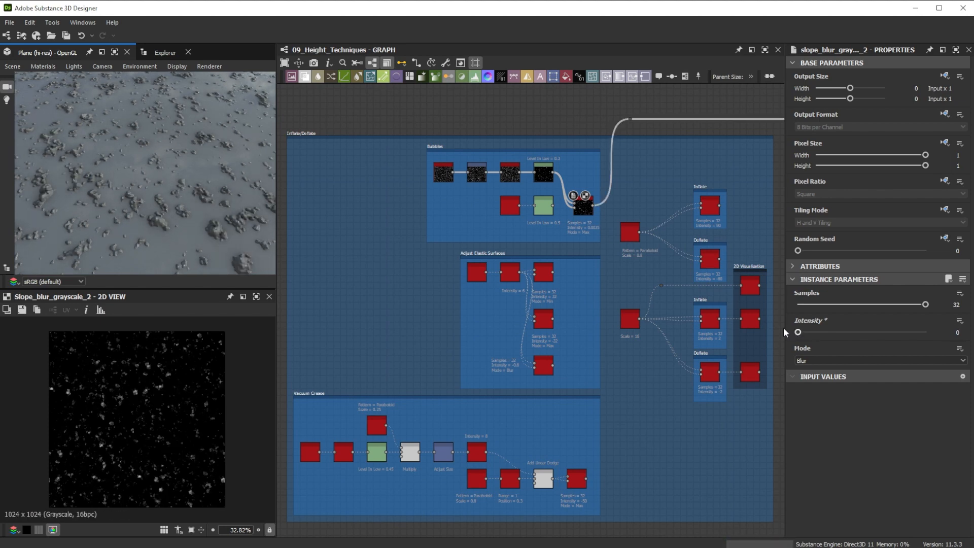
# - Push the slope blur intensity negative to deflate the surface and crease the radial shape
pyautogui.moveTo(799, 333); pyautogui.dragTo(868, 333)
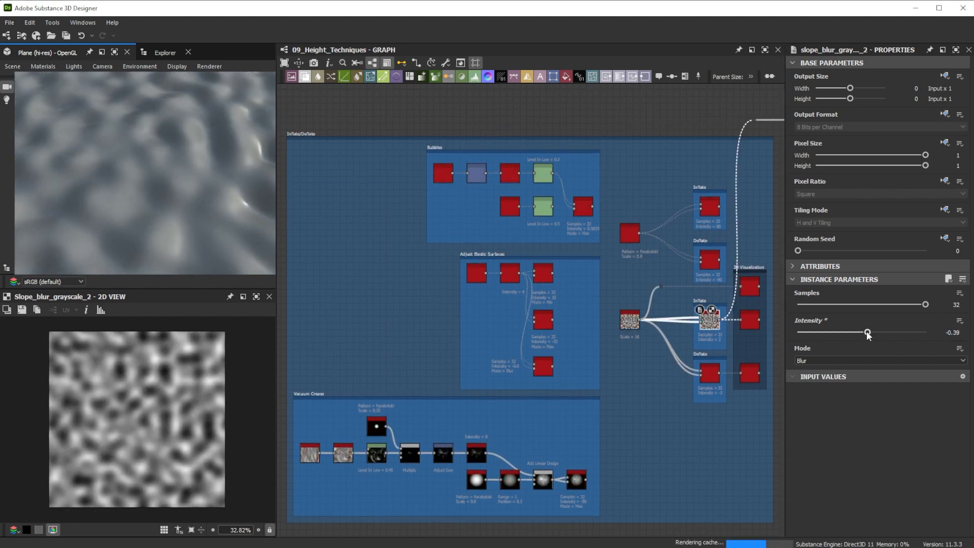
pyautogui.moveTo(869, 333); pyautogui.dragTo(863, 333)
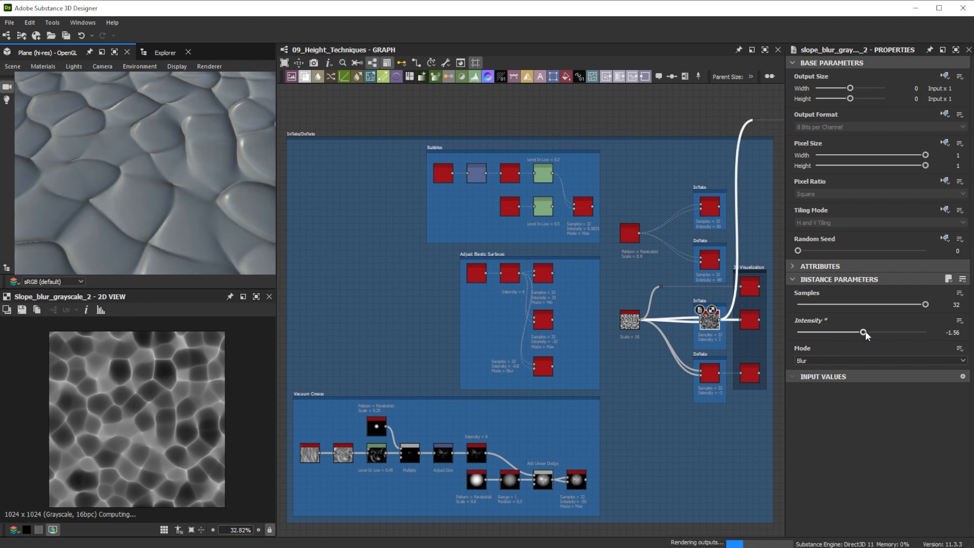
pyautogui.moveTo(863, 333); pyautogui.dragTo(879, 333)
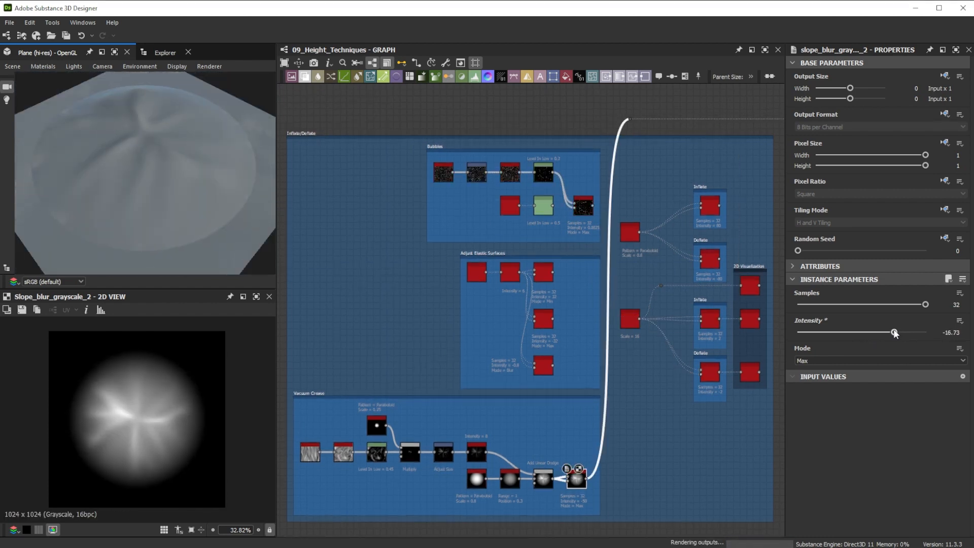
pyautogui.moveTo(895, 333); pyautogui.dragTo(811, 333)
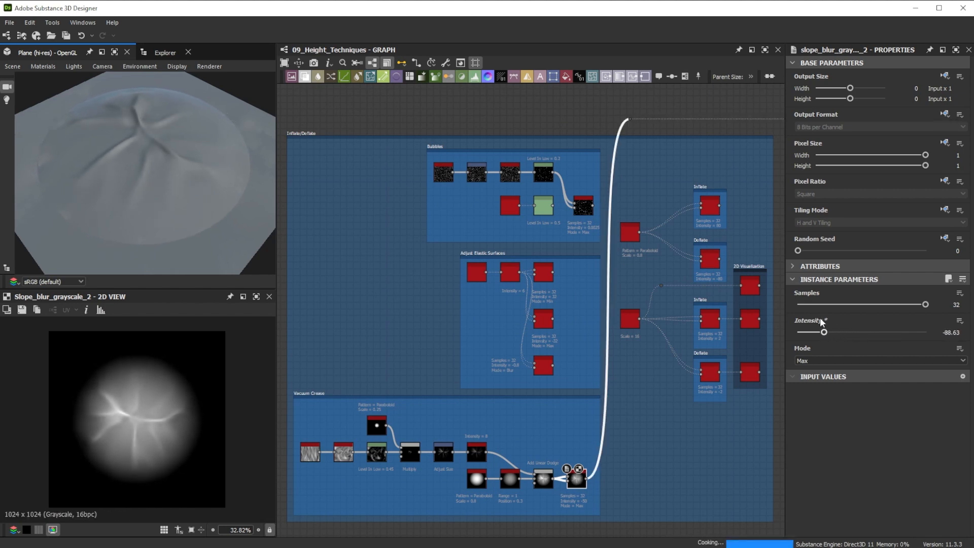
pyautogui.moveTo(826, 332); pyautogui.dragTo(799, 332)
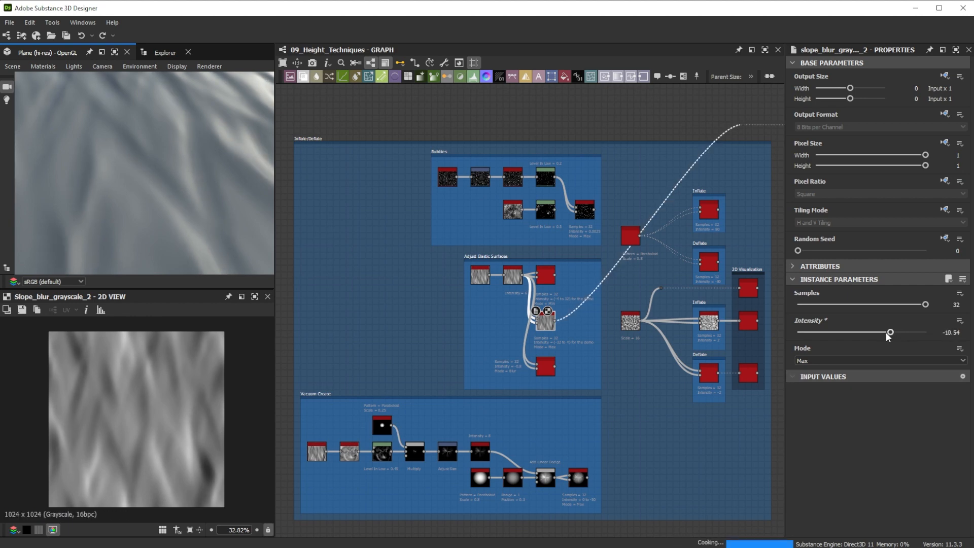
# - Tune the elastic-surface slope blur to about -13.66 for soft flowing ridges
pyautogui.moveTo(890, 333); pyautogui.dragTo(835, 333)
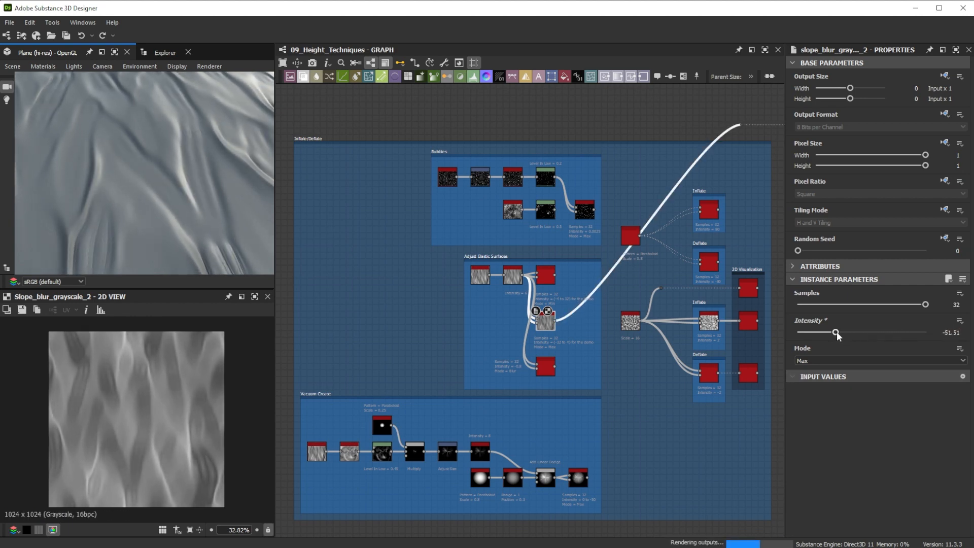
pyautogui.moveTo(835, 333); pyautogui.dragTo(887, 333)
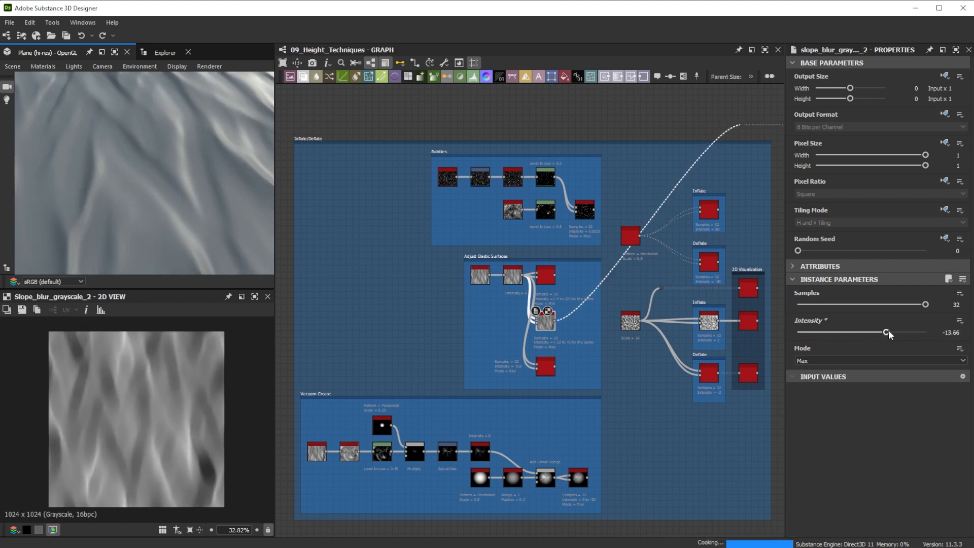
pyautogui.moveTo(887, 333); pyautogui.dragTo(914, 333)
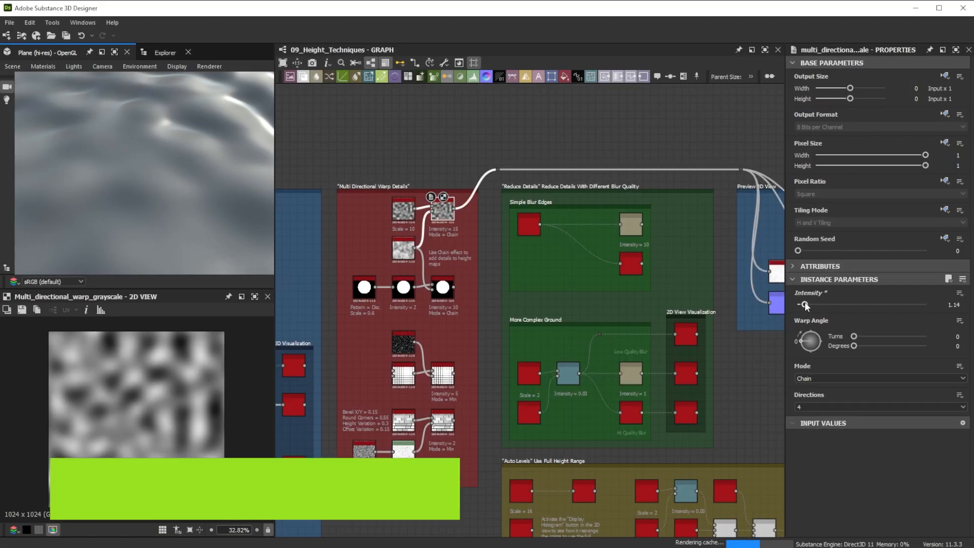
# - Sweep the multi-directional warp intensity to roughen and clean the circle's edge
pyautogui.moveTo(805, 304); pyautogui.dragTo(837, 304)
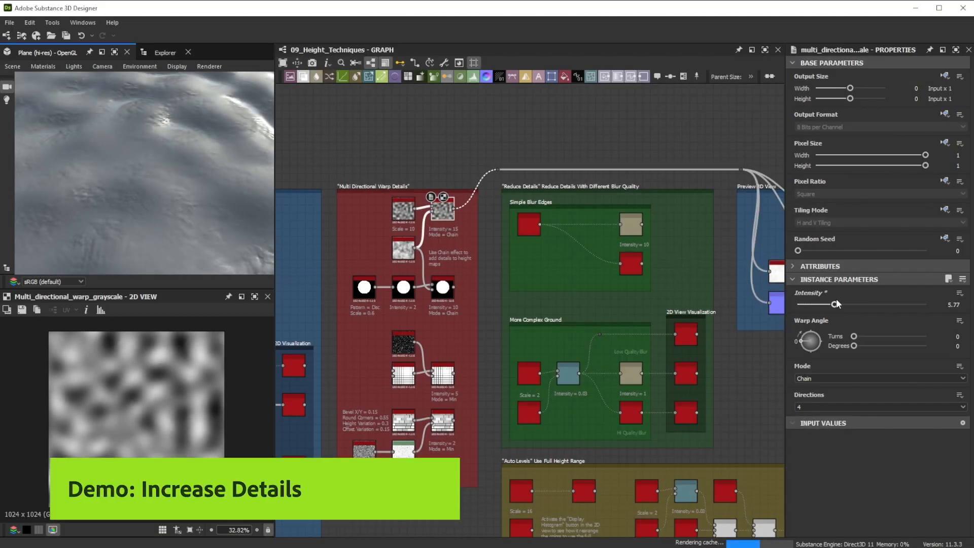
pyautogui.moveTo(829, 303); pyautogui.dragTo(866, 304)
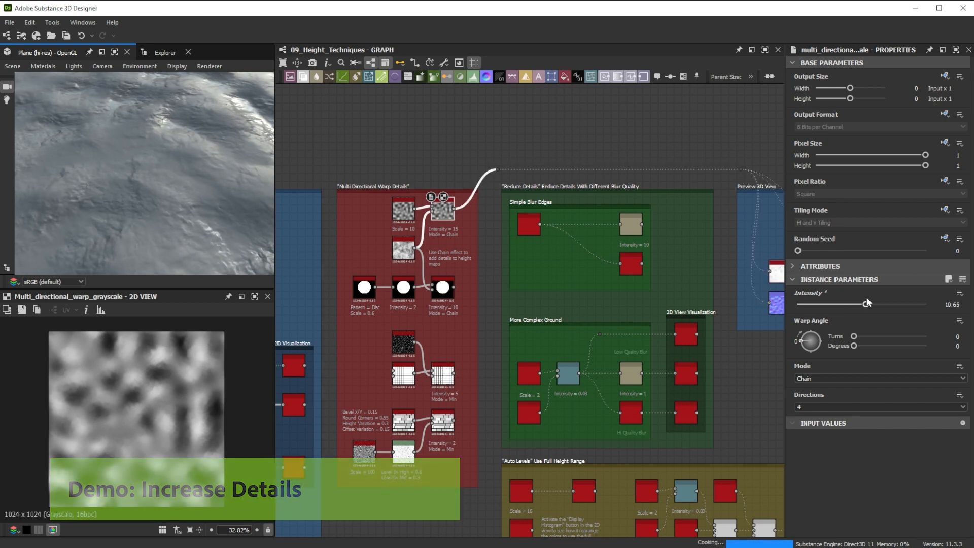
pyautogui.moveTo(864, 304); pyautogui.dragTo(801, 303)
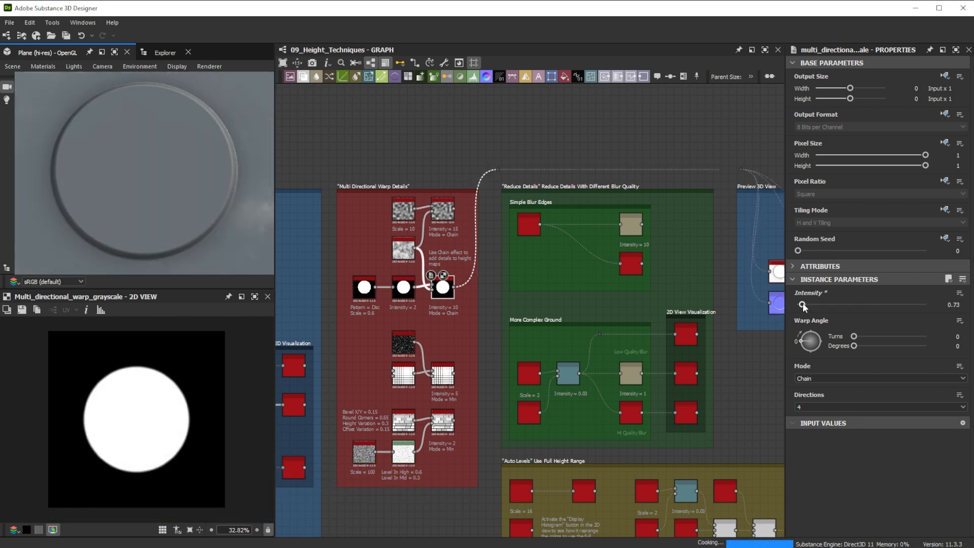
pyautogui.moveTo(801, 303); pyautogui.dragTo(845, 303)
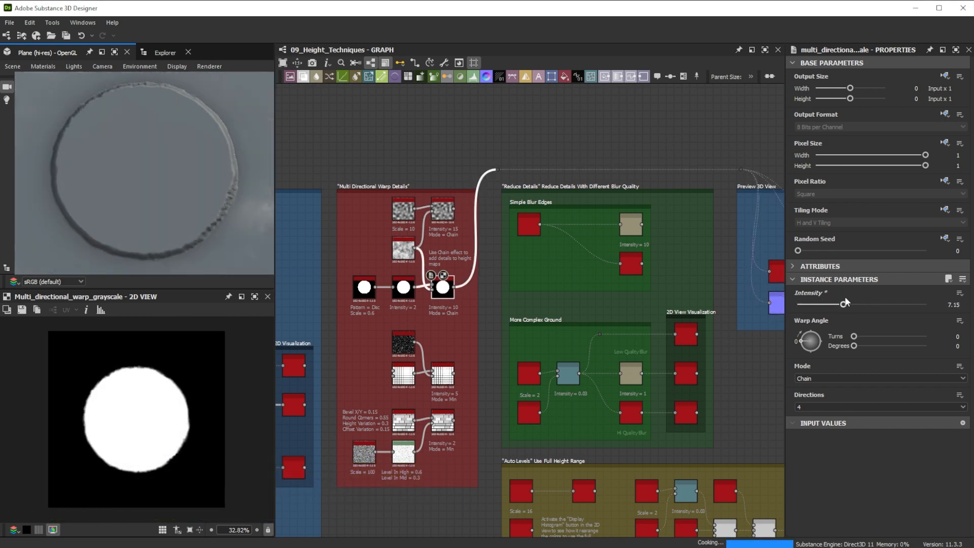
pyautogui.moveTo(851, 304); pyautogui.dragTo(865, 303)
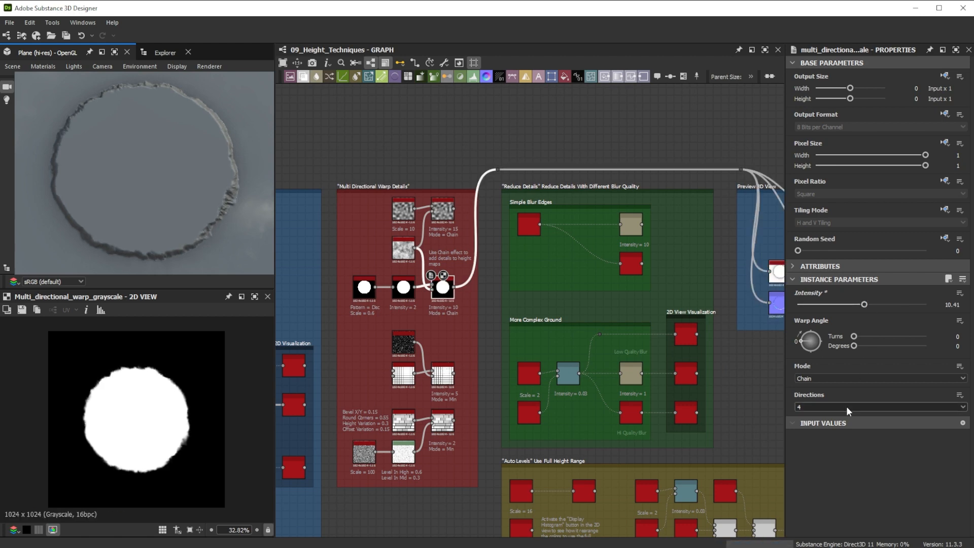
# - Change the warp direction count and raise the intensity to about 7 for crinkled detail
pyautogui.click(878, 407)
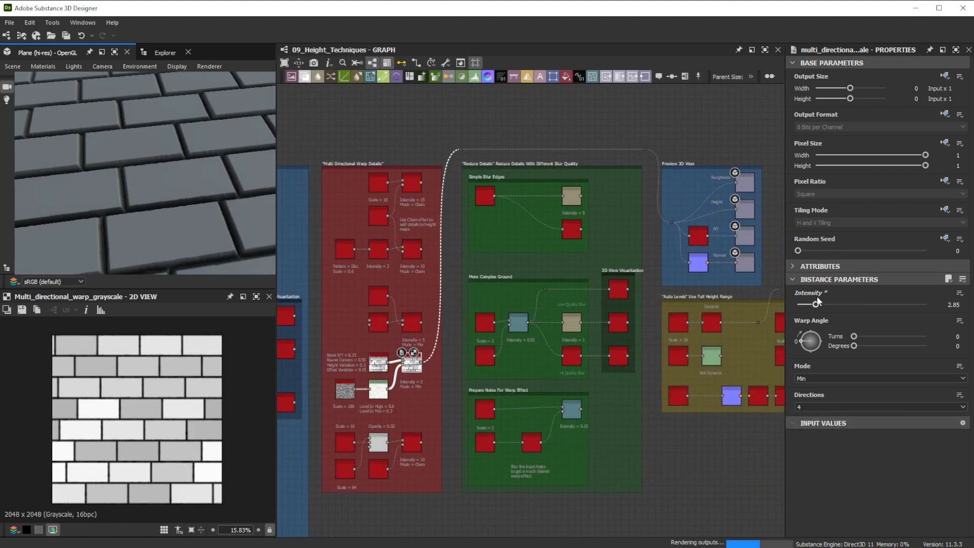
pyautogui.moveTo(812, 303); pyautogui.dragTo(803, 303)
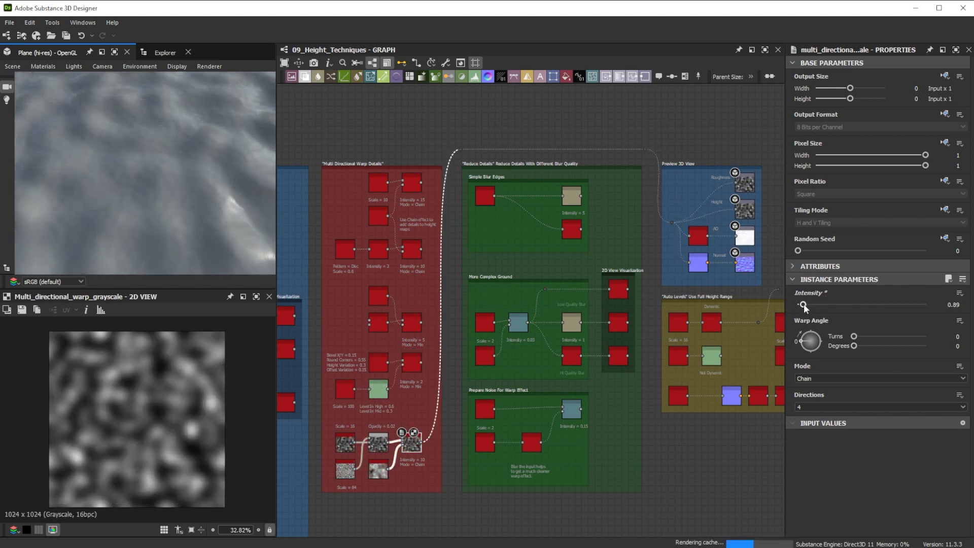
pyautogui.moveTo(804, 305); pyautogui.dragTo(845, 305)
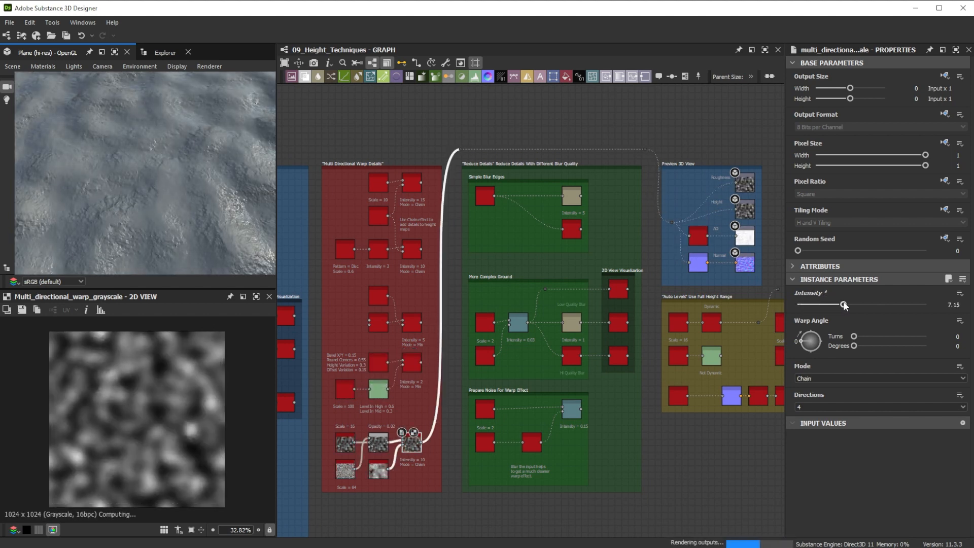
pyautogui.moveTo(846, 304); pyautogui.dragTo(881, 305)
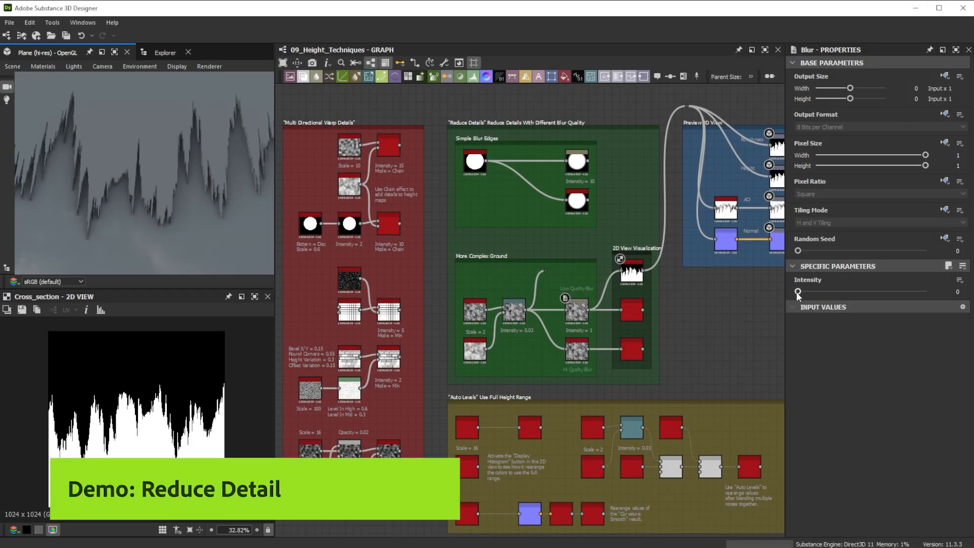
# - Adjust the Blur and Blur HQ strengths on the ground examples and keep the shape on the Disc pattern
pyautogui.moveTo(798, 291); pyautogui.dragTo(884, 292)
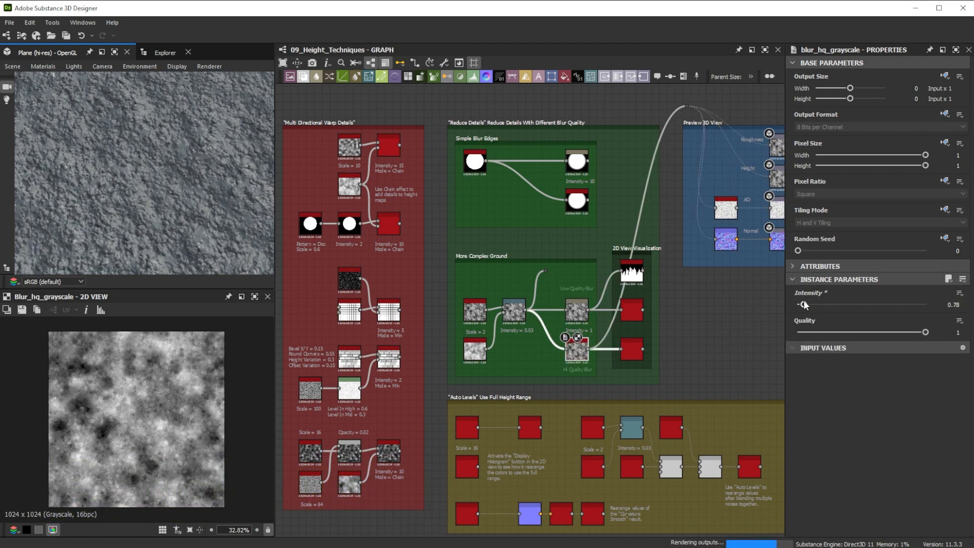
pyautogui.moveTo(805, 304); pyautogui.dragTo(813, 304)
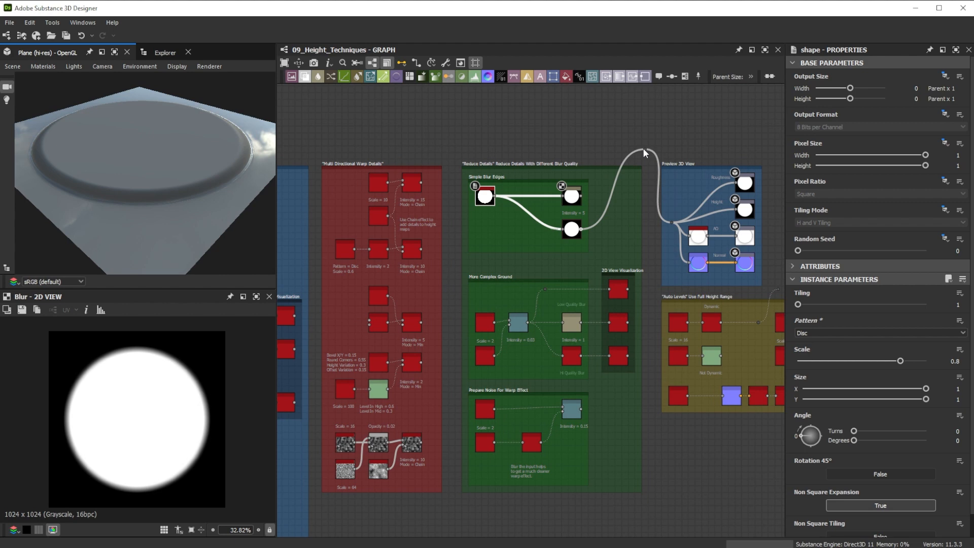
pyautogui.click(879, 333)
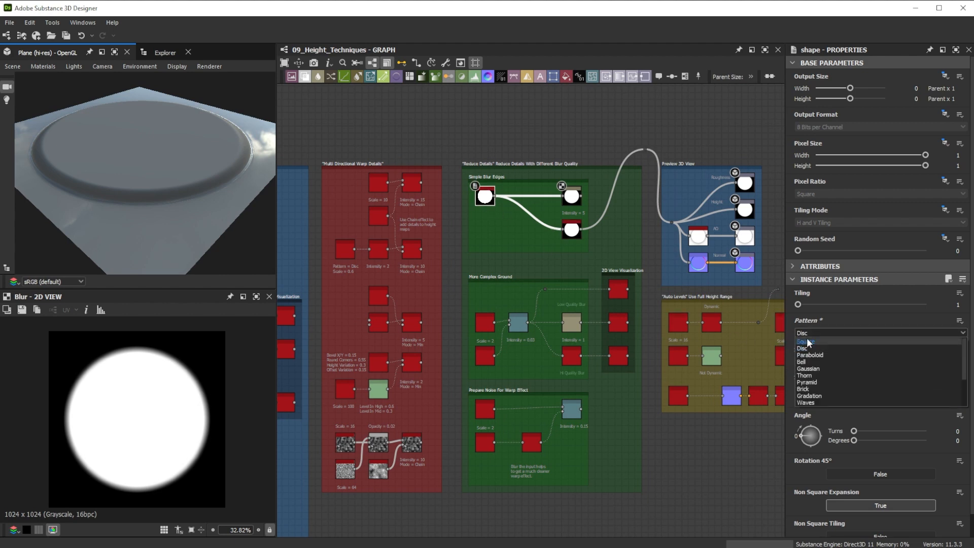
pyautogui.click(806, 341)
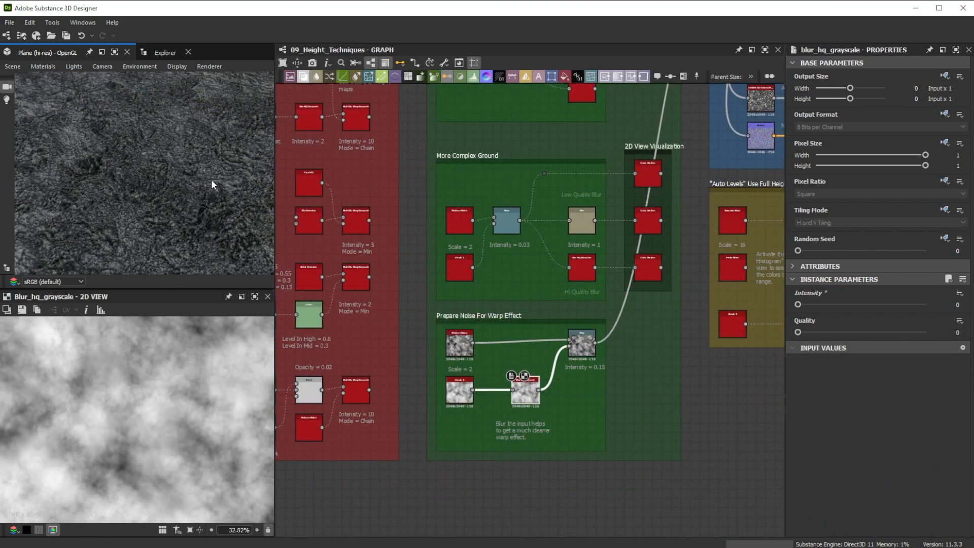
# - Raise the high-quality blur on the warp noise to about 0.13
pyautogui.moveTo(798, 305); pyautogui.dragTo(808, 305)
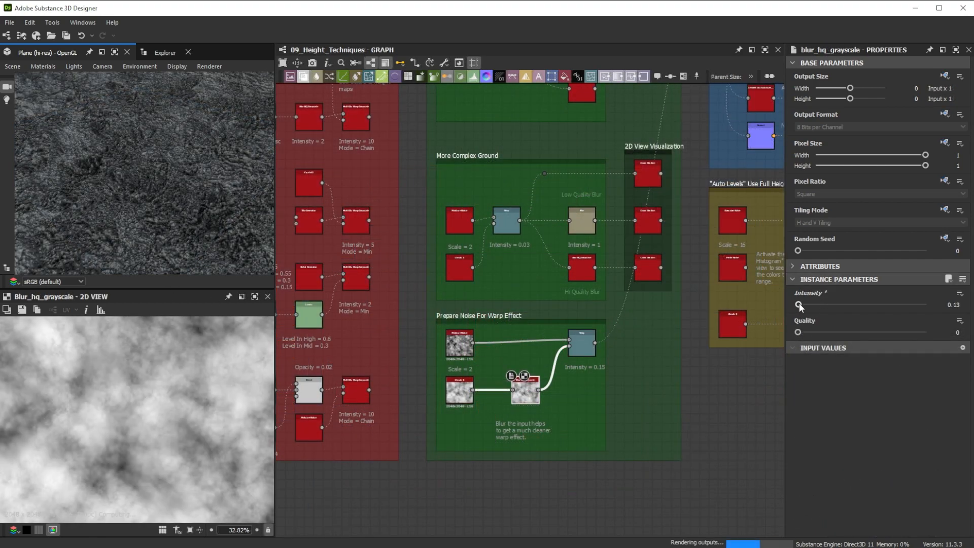
pyautogui.moveTo(800, 305); pyautogui.dragTo(808, 304)
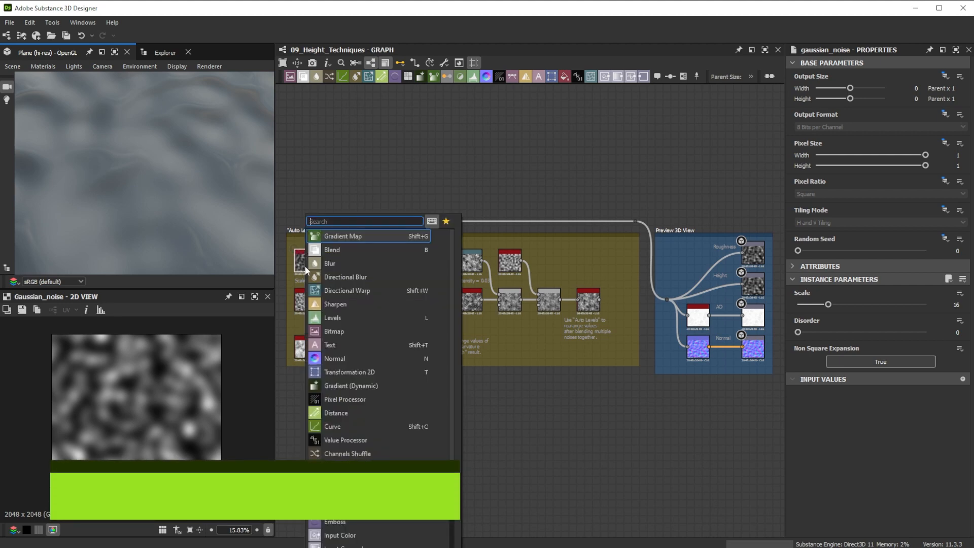
# - Add an Auto Levels node from the library search 'au' and connect it after the noise
pyautogui.write('au')
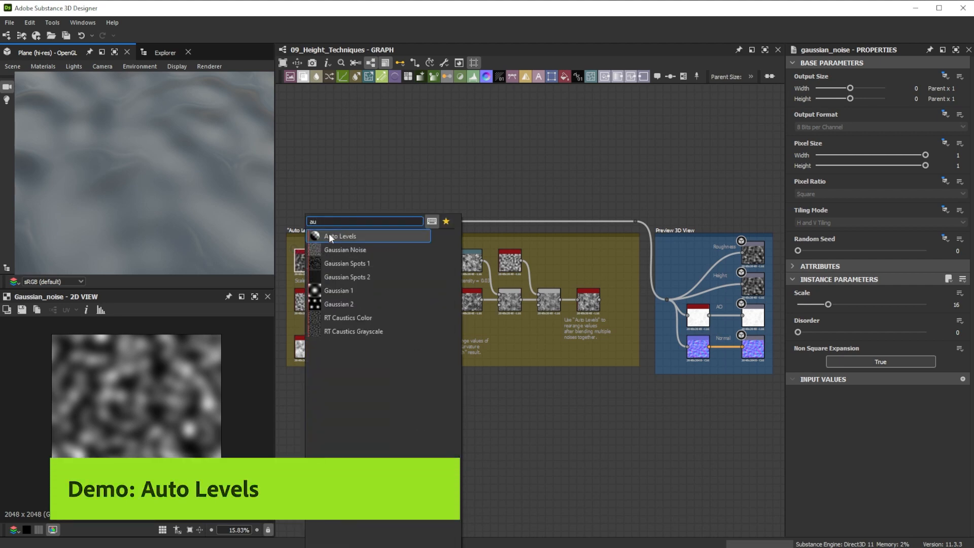
pyautogui.click(340, 237)
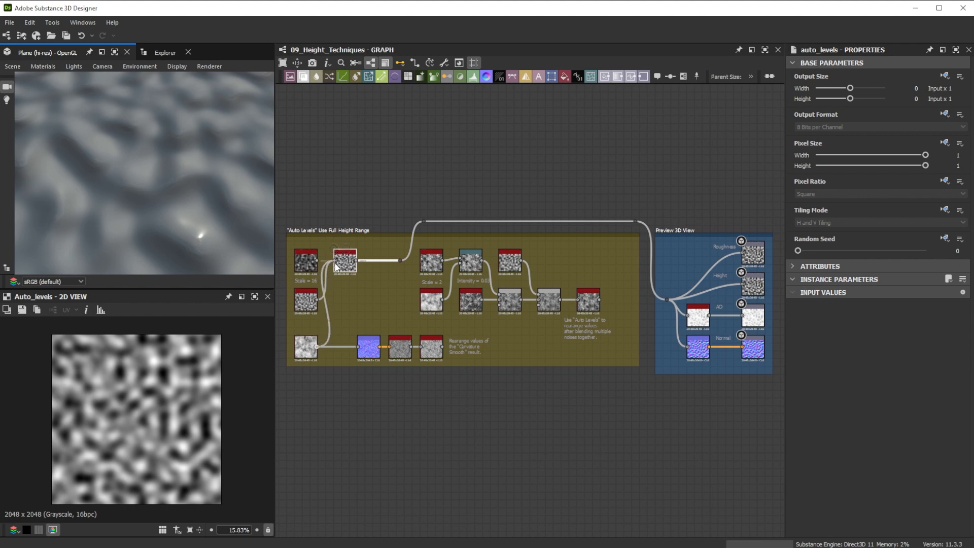
pyautogui.click(345, 301)
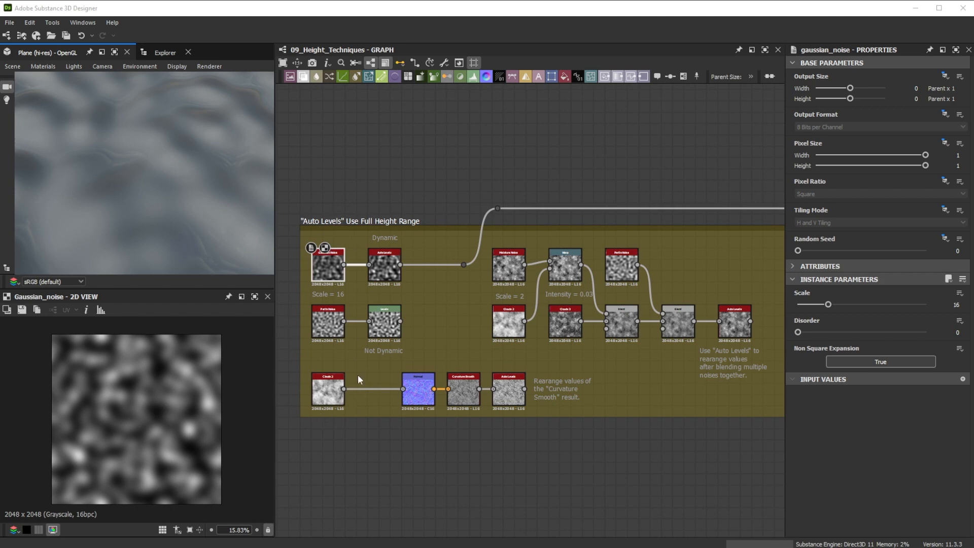
pyautogui.moveTo(123, 397)
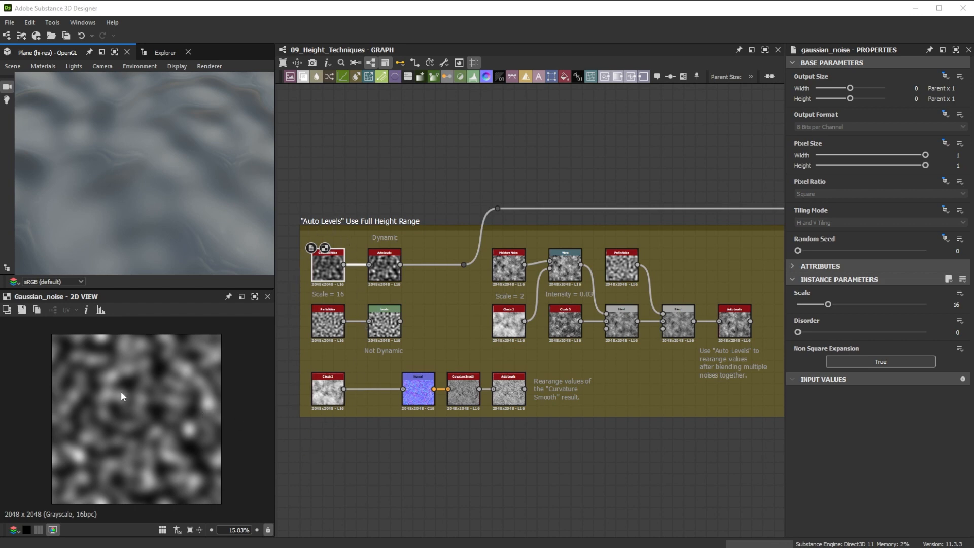
pyautogui.click(100, 309)
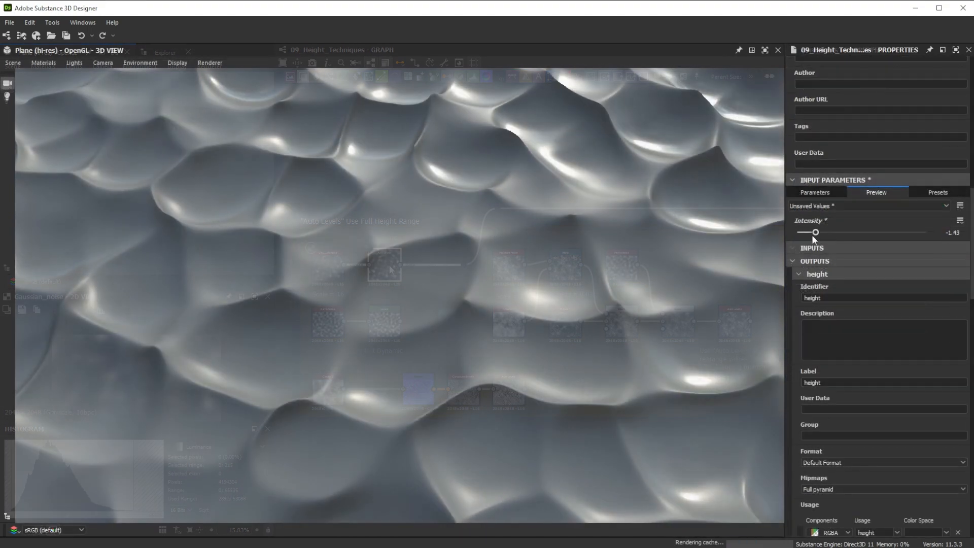
# - Reshape the bumps with the exposed intensity and raise the second intensity slightly
pyautogui.moveTo(809, 231); pyautogui.dragTo(896, 231)
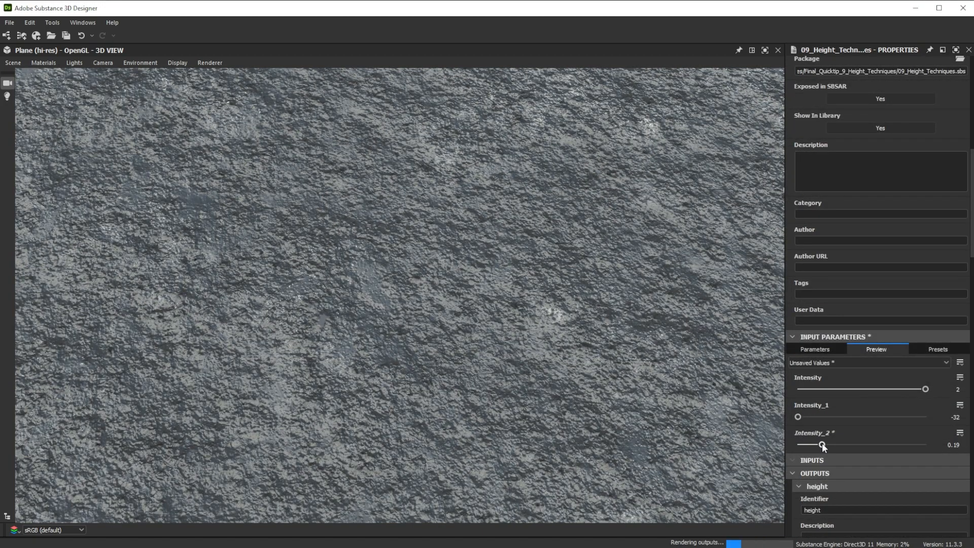
pyautogui.moveTo(821, 445); pyautogui.dragTo(835, 446)
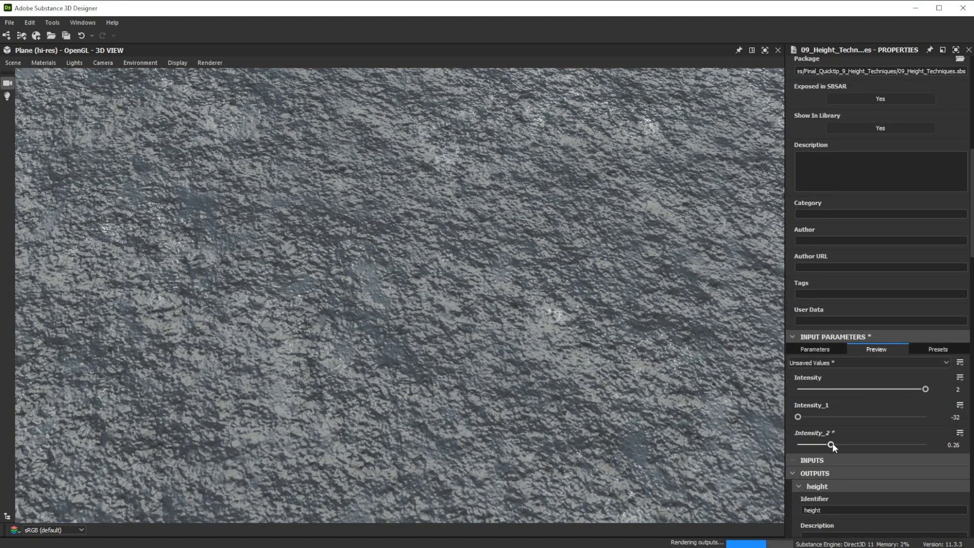
pyautogui.moveTo(799, 416); pyautogui.dragTo(818, 416)
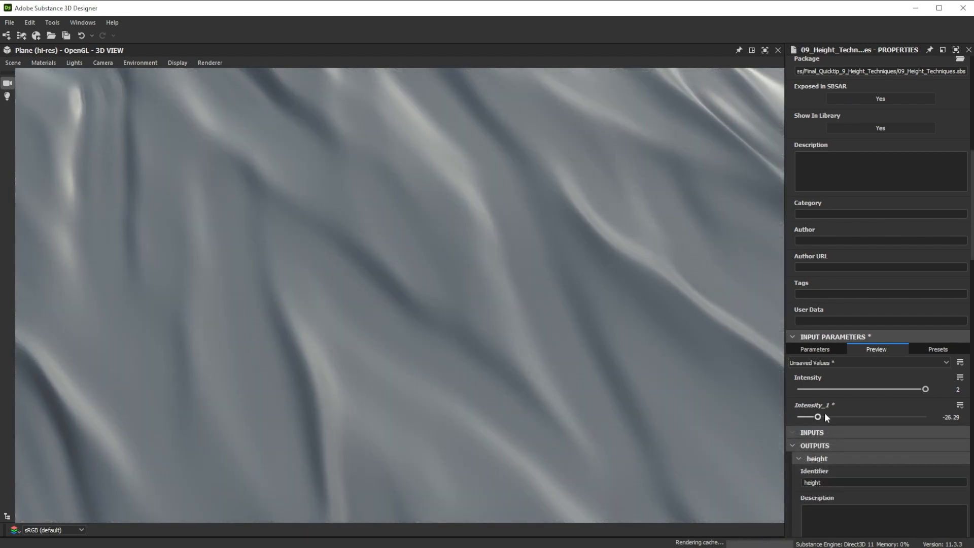
# - Set the first intensity to about 2 to form soft wavy ridges
pyautogui.moveTo(817, 417); pyautogui.dragTo(925, 417)
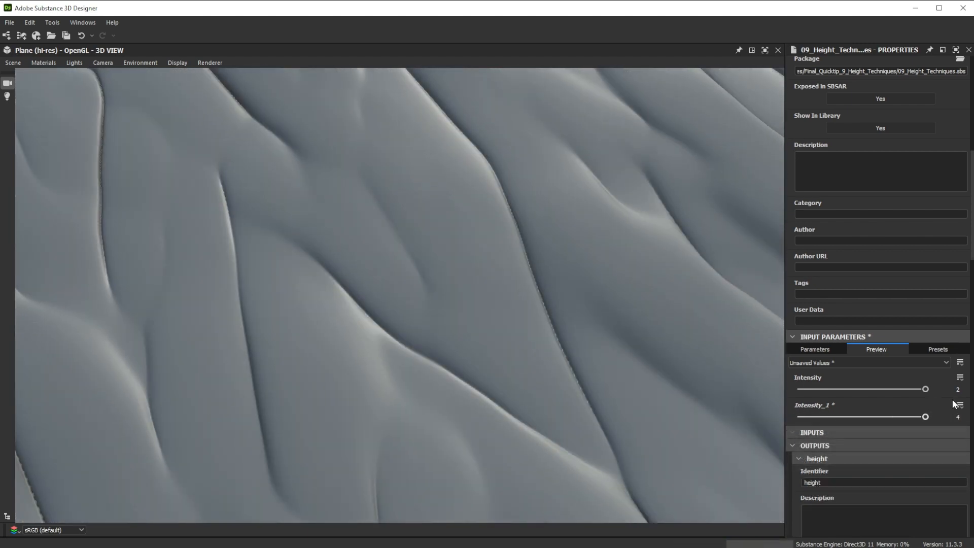
pyautogui.moveTo(926, 417); pyautogui.dragTo(922, 417)
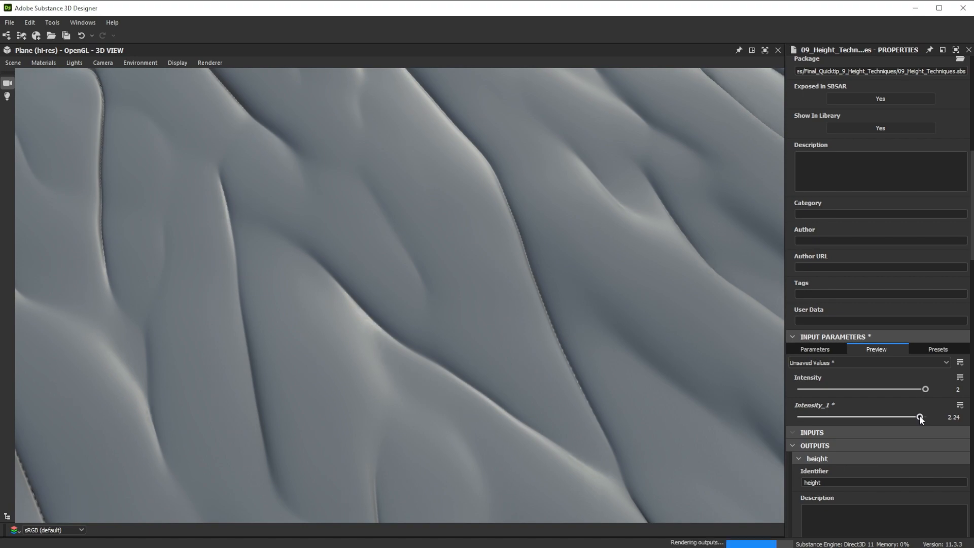
pyautogui.moveTo(921, 417); pyautogui.dragTo(893, 417)
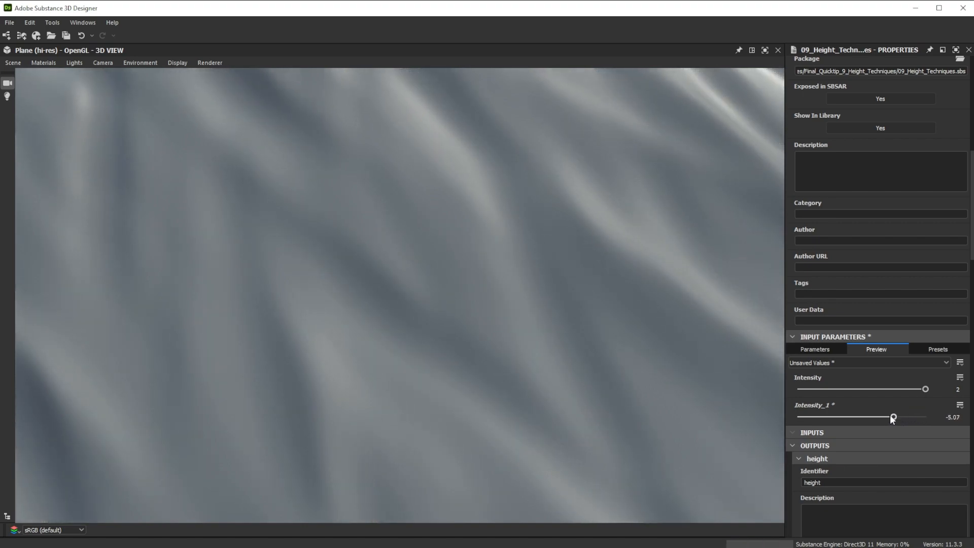